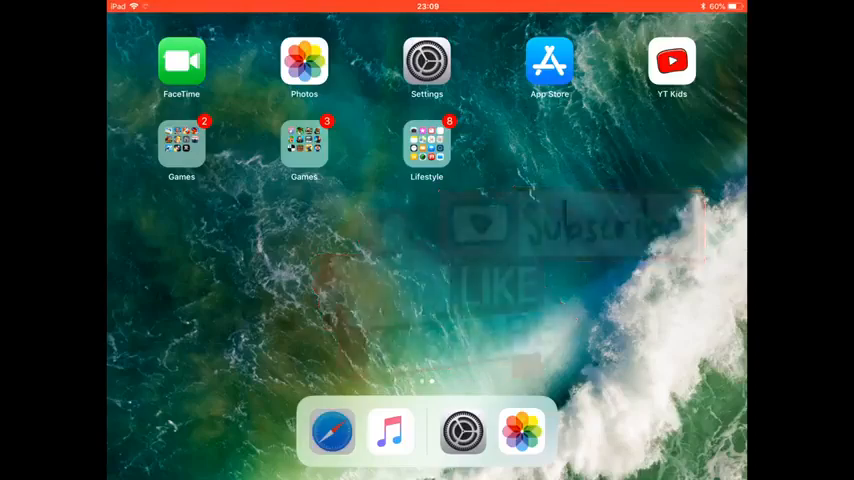
Start the TweakBox app download from tweakboxapp.com and allow its profile to go to Settings
click(332, 432)
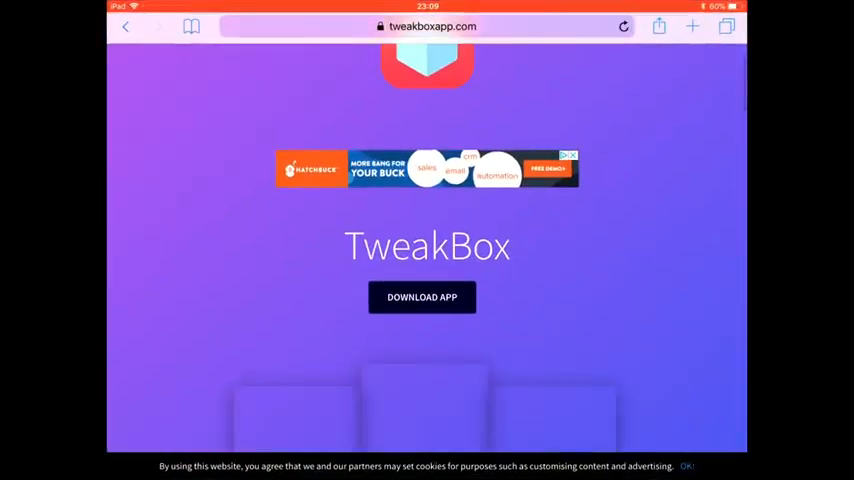
scroll(down, 3)
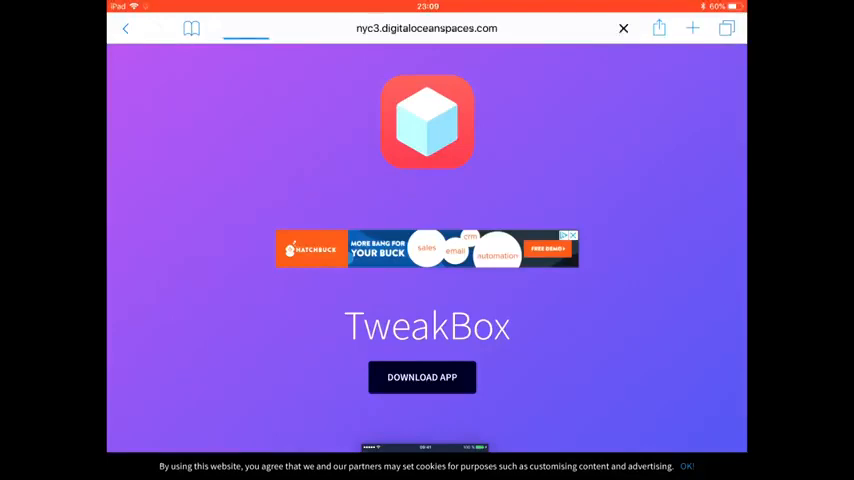
click(420, 376)
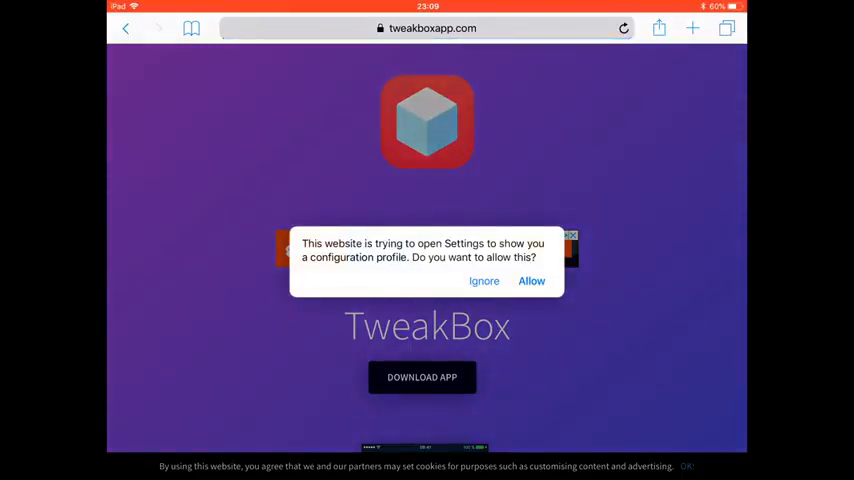
click(532, 280)
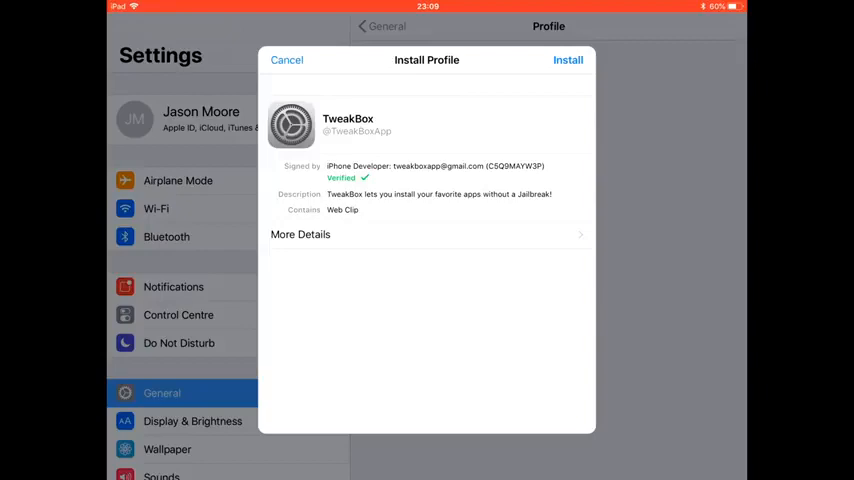
Install the TweakBox profile, entering the passcode and confirming through to Done
click(568, 60)
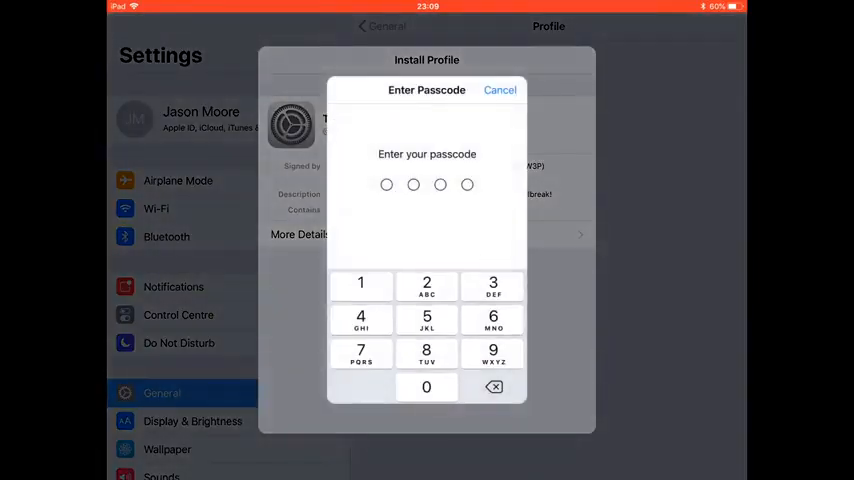
click(426, 352)
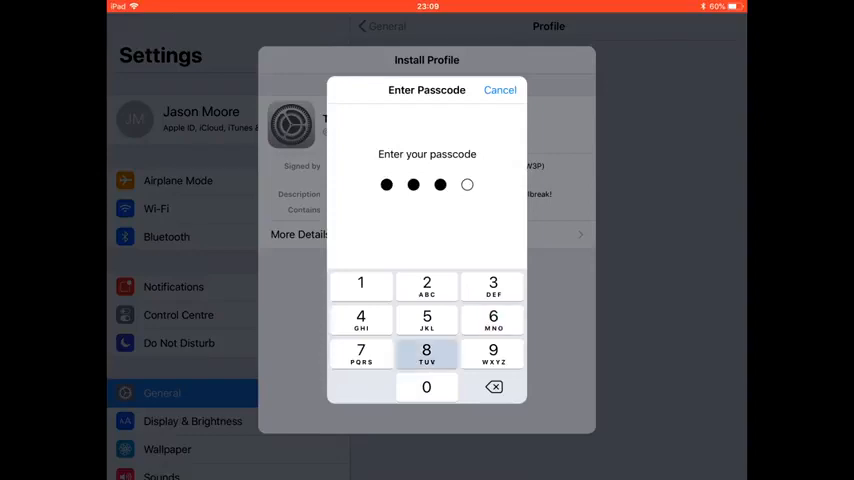
click(426, 352)
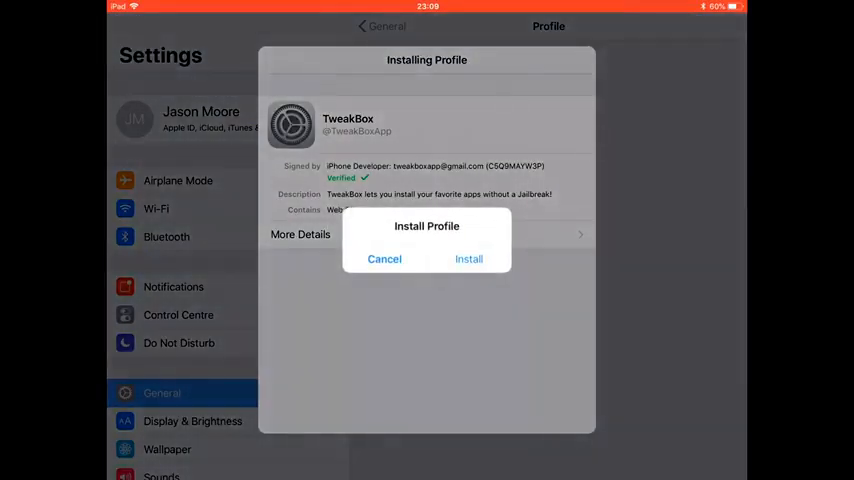
click(468, 260)
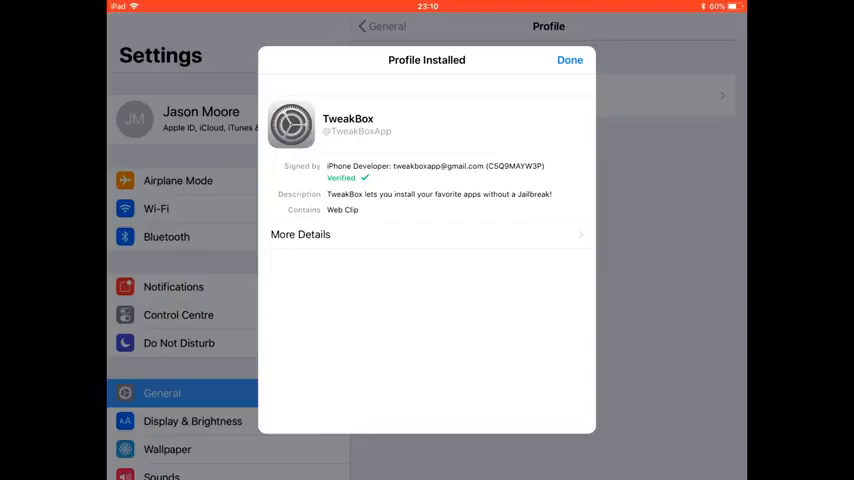
click(570, 60)
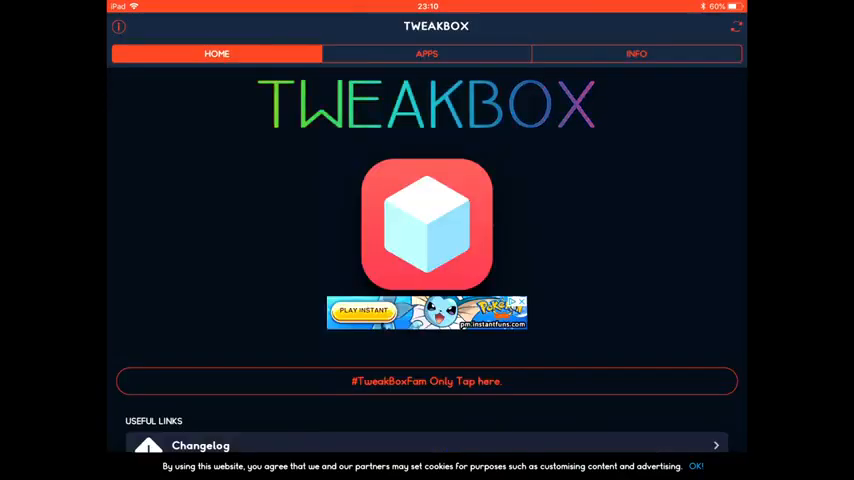
Scroll the Tweakbox Apps catalogue down until SlickTv appears
click(426, 52)
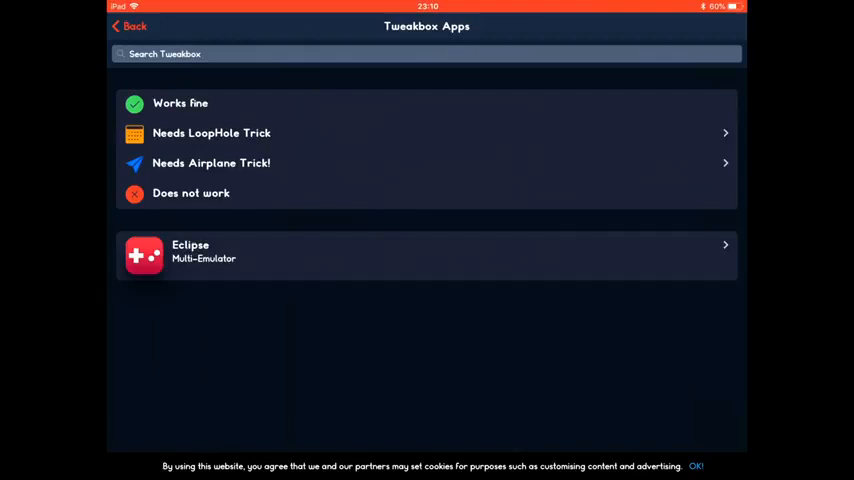
scroll(down, 3)
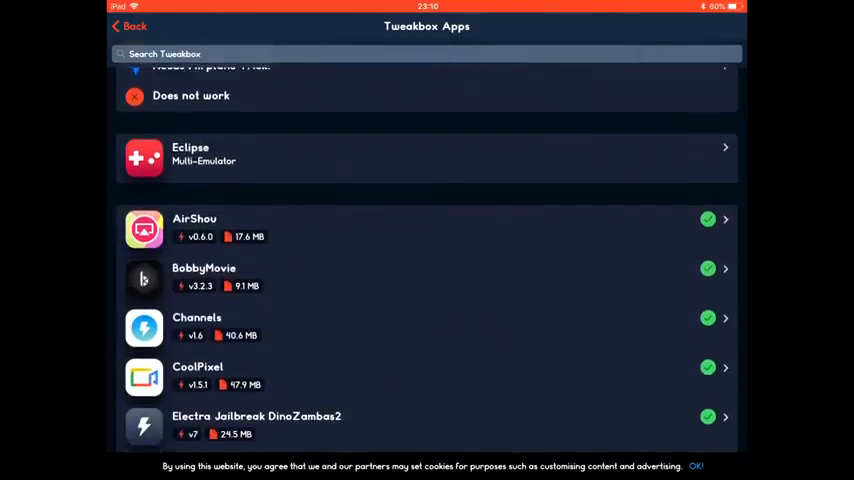
scroll(down, 3)
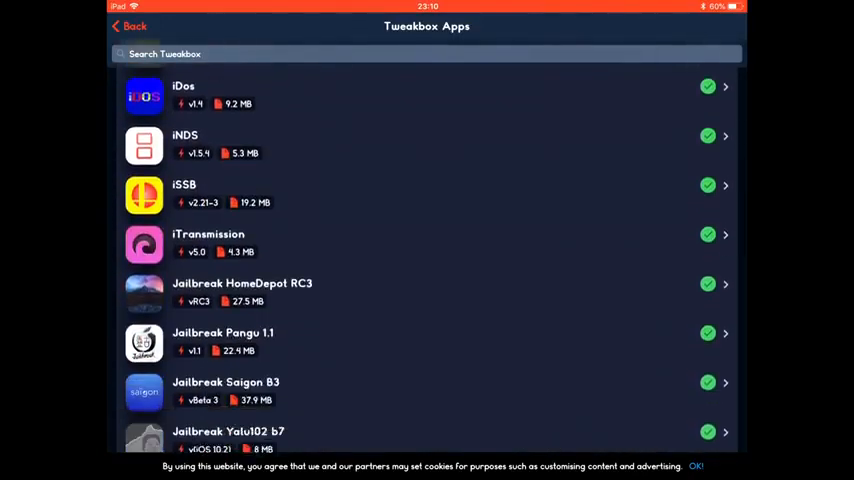
scroll(down, 3)
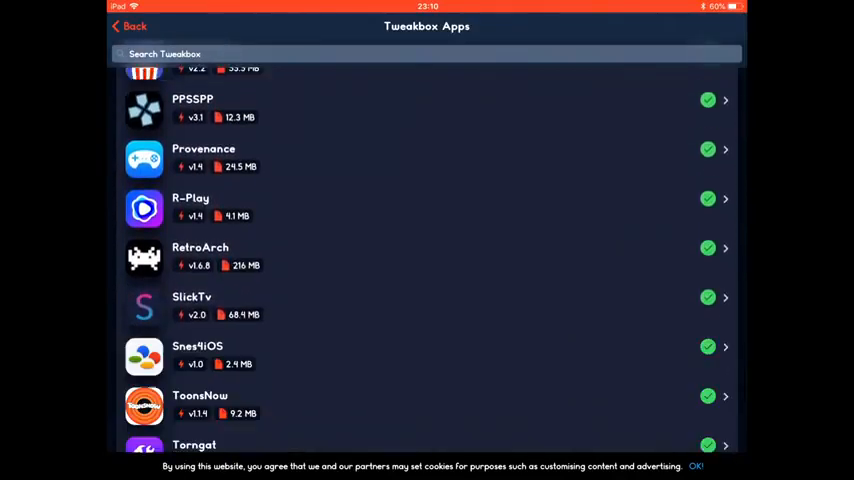
scroll(down, 3)
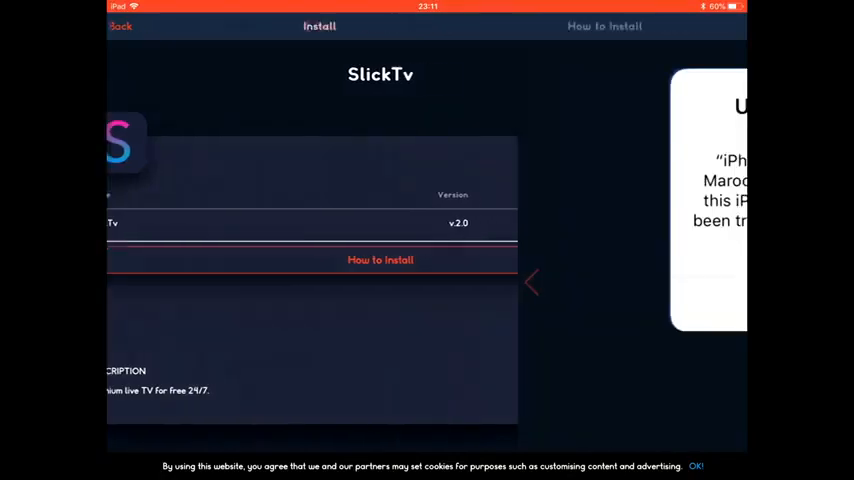
Check SlickTv's How to Install guide, then install SlickTv from its page
click(604, 26)
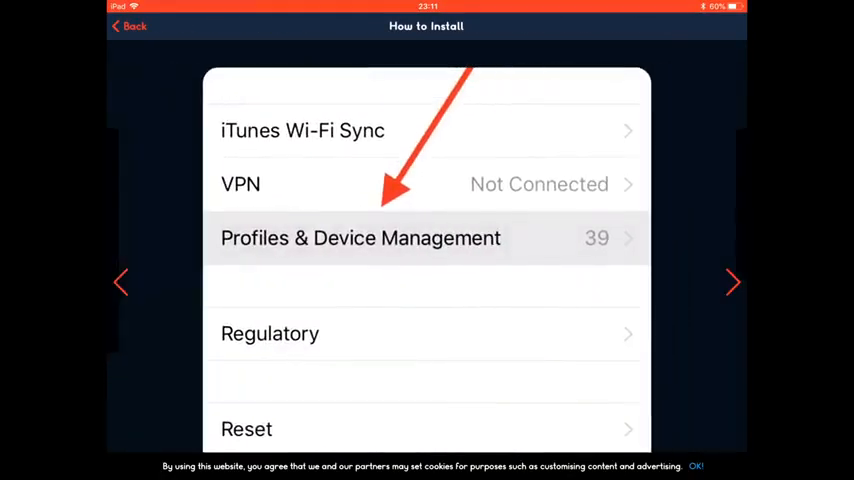
click(360, 238)
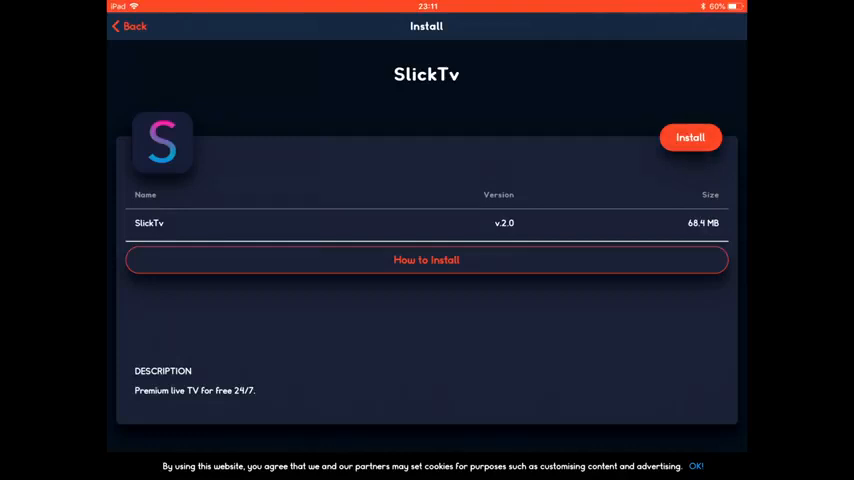
click(690, 136)
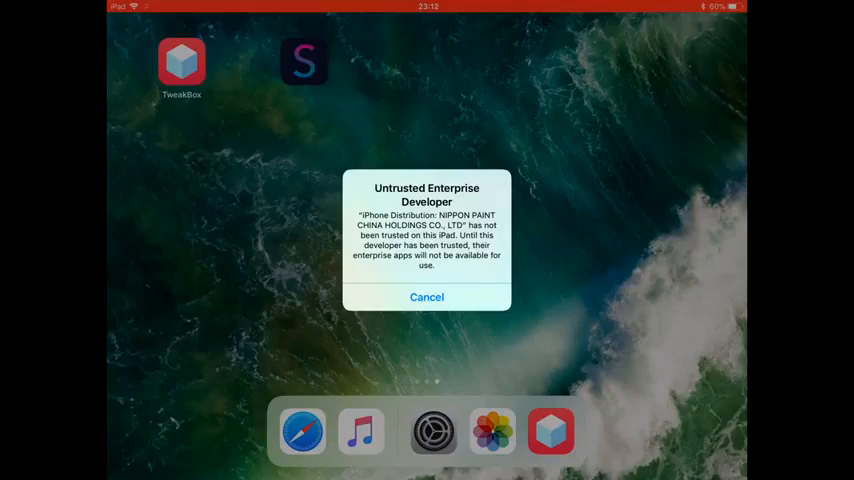
Dismiss the untrusted warning and trust NIPPON PAINT CHINA HOLDINGS CO., LTD in Device Management
click(426, 296)
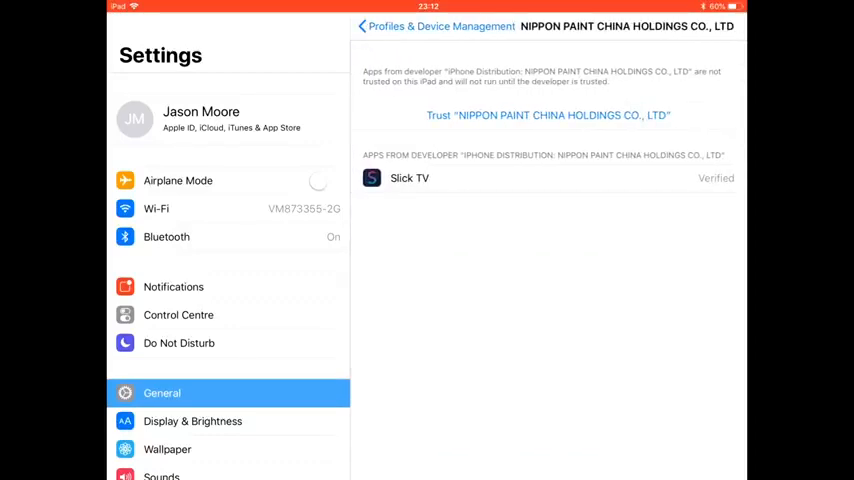
click(548, 116)
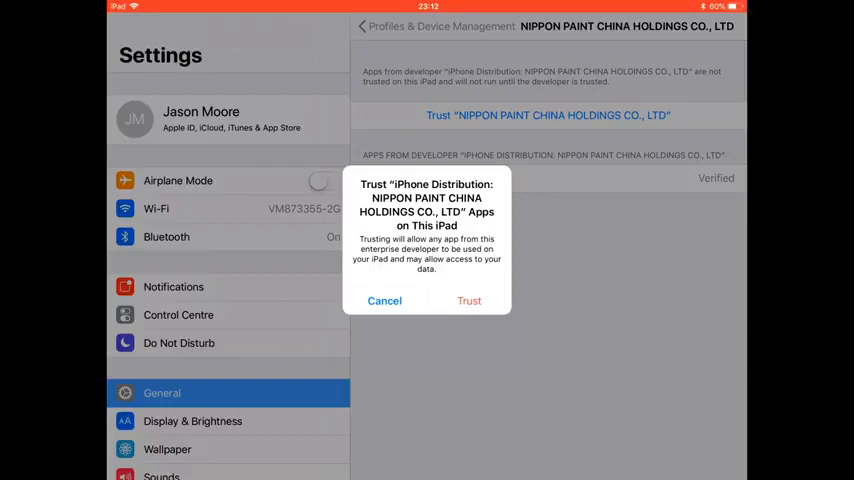
click(470, 300)
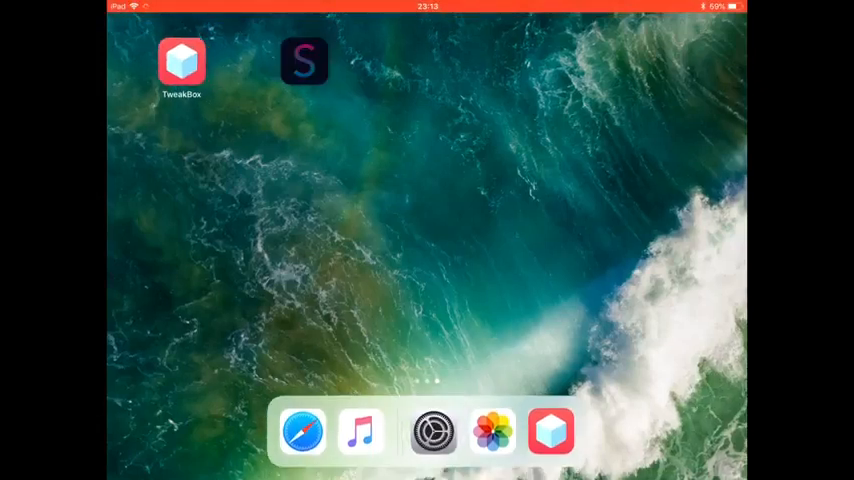
Launch Slick TV, scroll through the Sports channel list, and return to categories
click(304, 60)
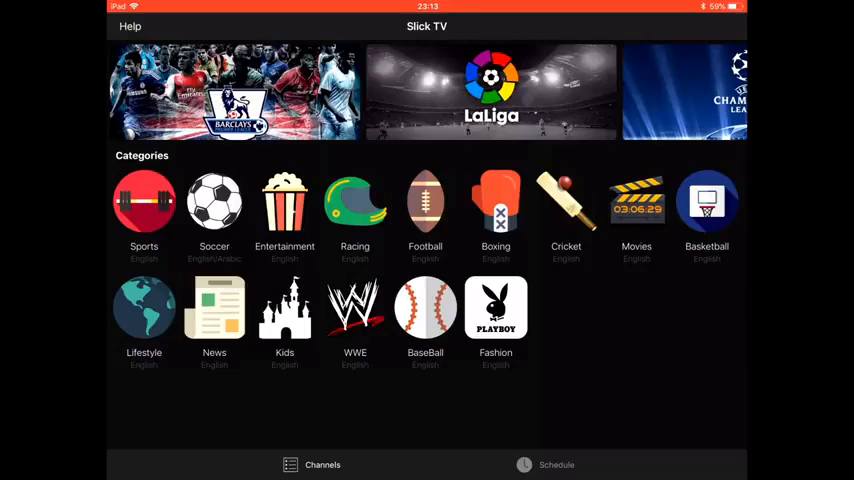
click(234, 92)
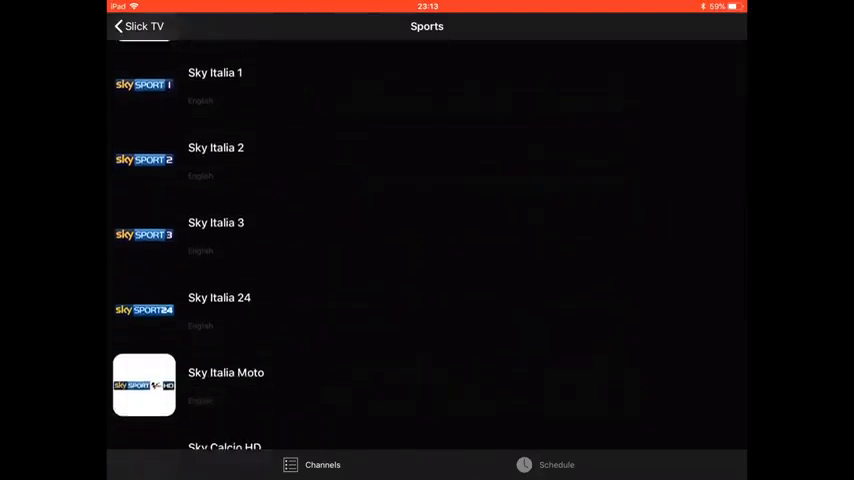
scroll(down, 3)
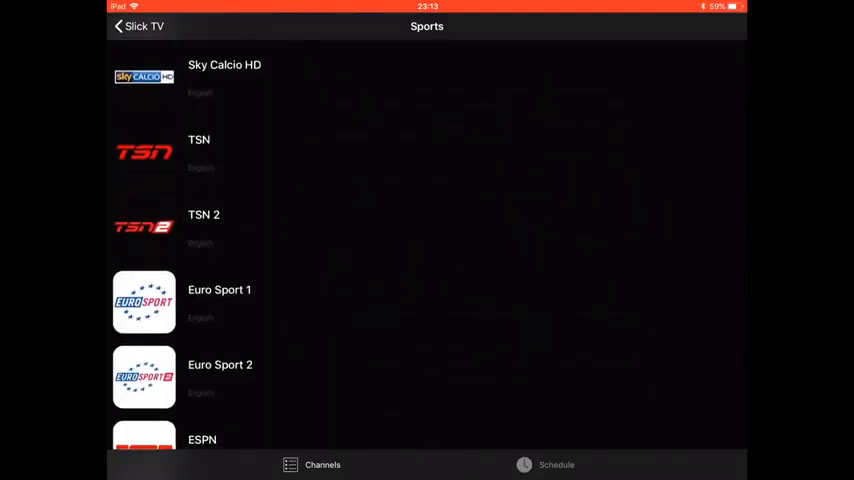
scroll(down, 3)
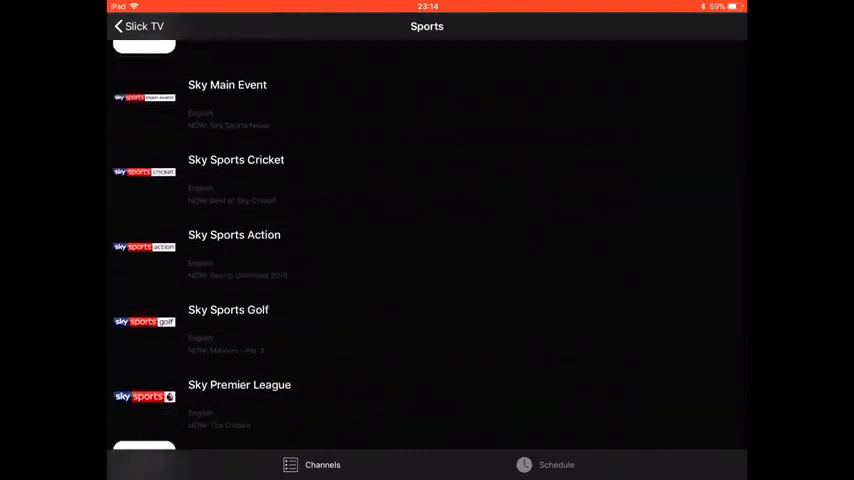
scroll(down, 3)
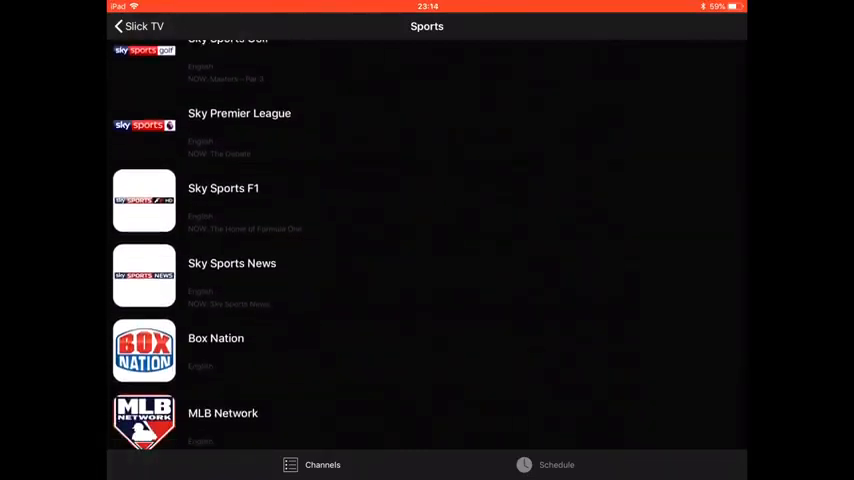
click(118, 26)
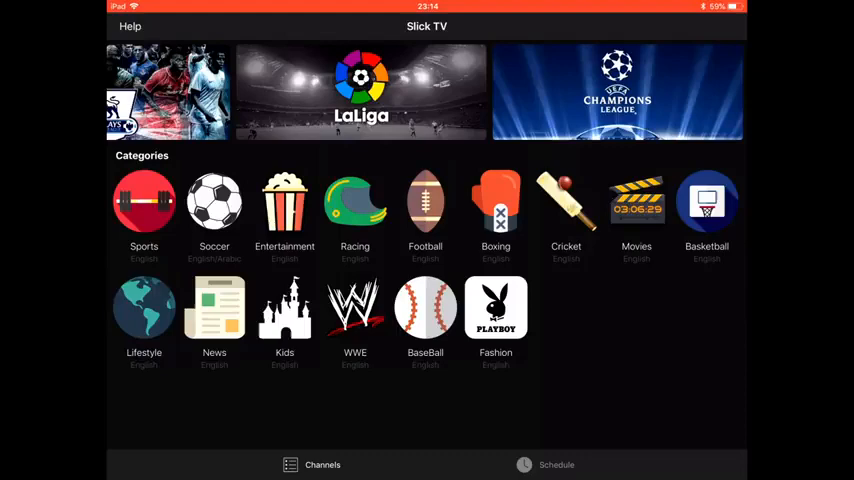
Browse the Entertainment channels, then the Kids channels, returning to categories after each
click(284, 200)
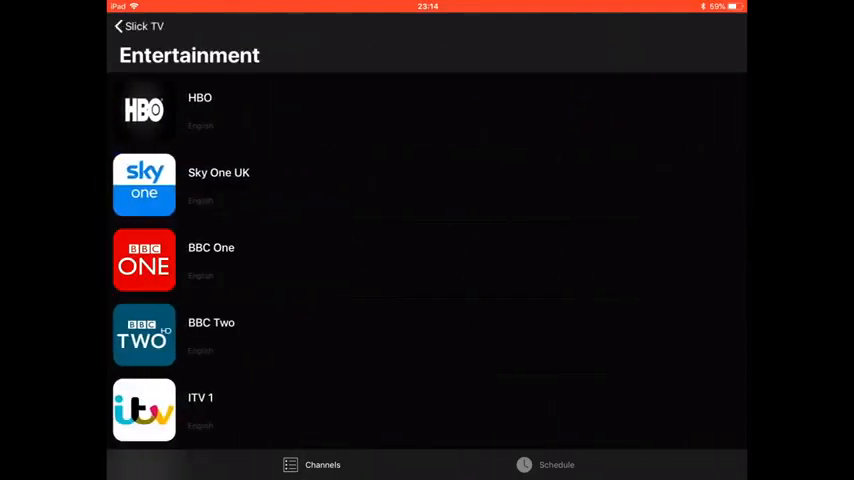
scroll(down, 3)
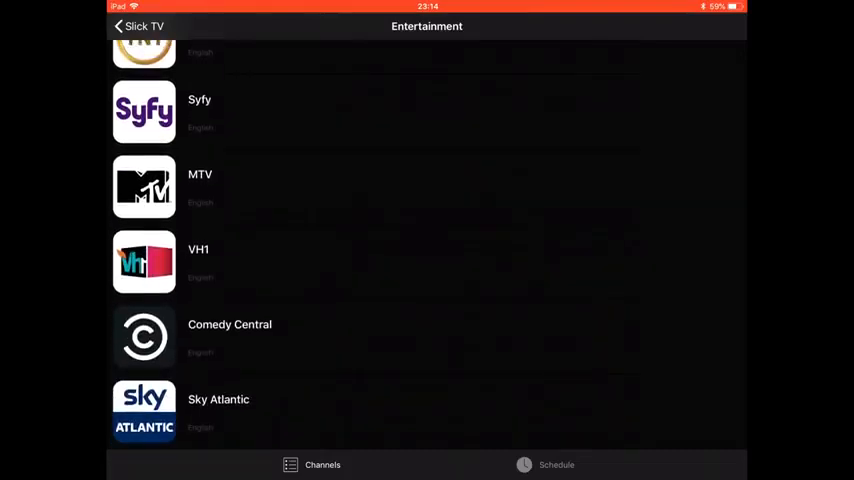
click(120, 26)
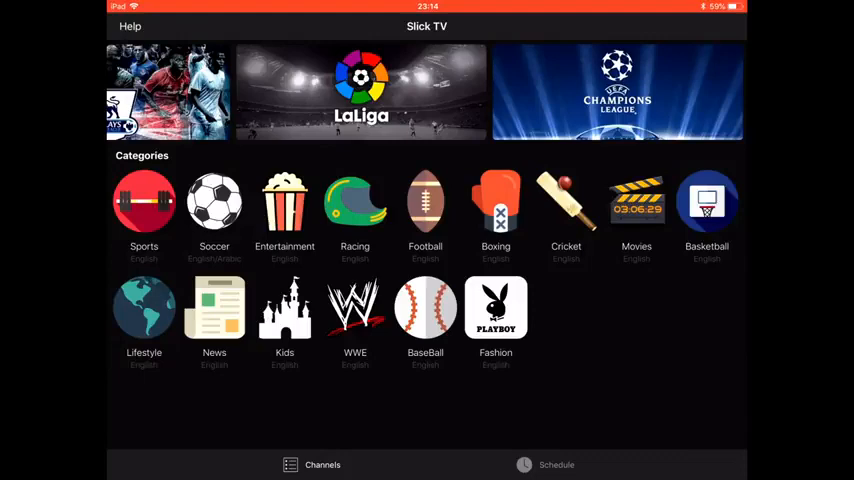
click(284, 316)
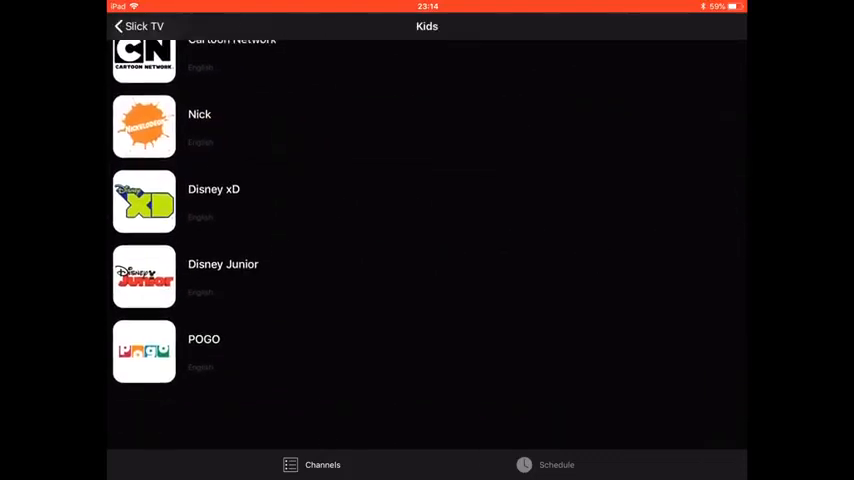
click(136, 26)
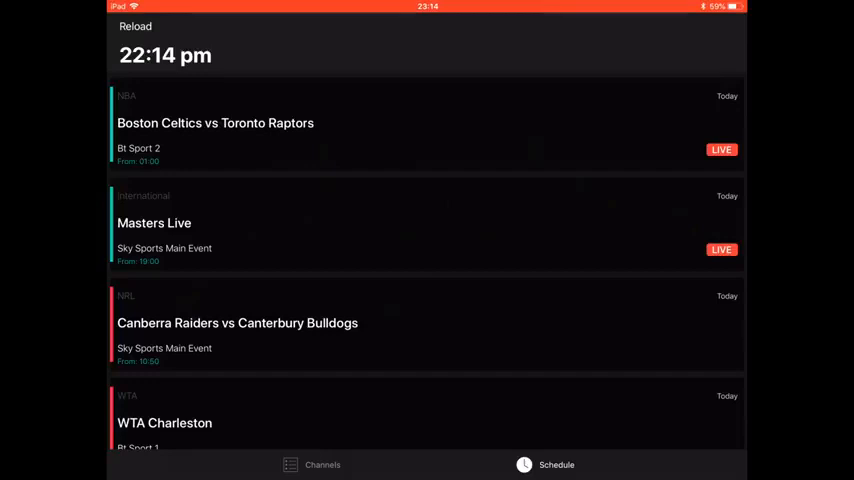
Scroll the Schedule from Celtics vs Raptors down to Wizards vs Cavaliers
scroll(down, 3)
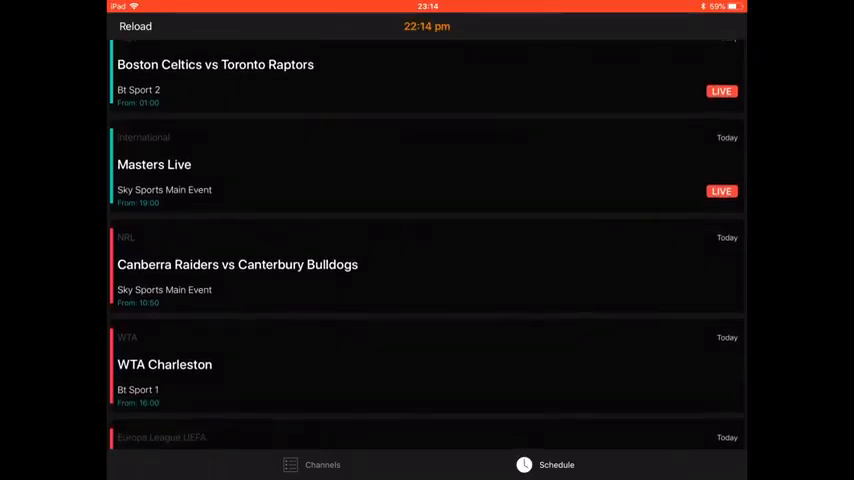
scroll(down, 3)
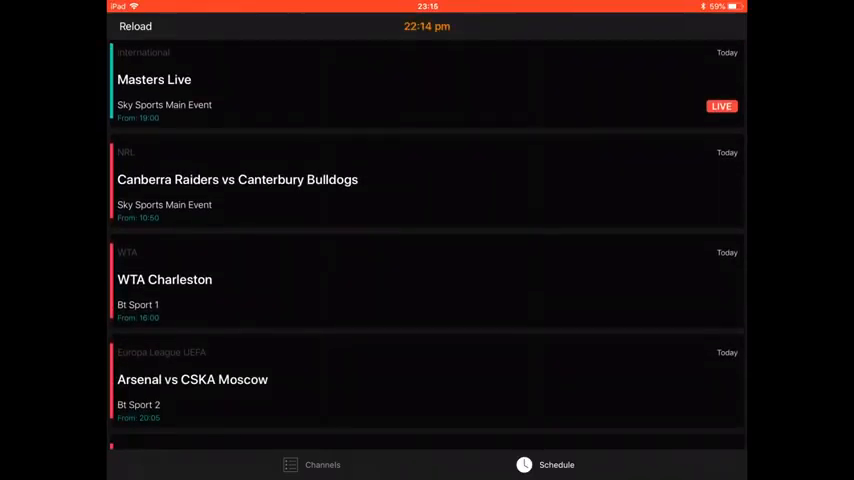
scroll(down, 3)
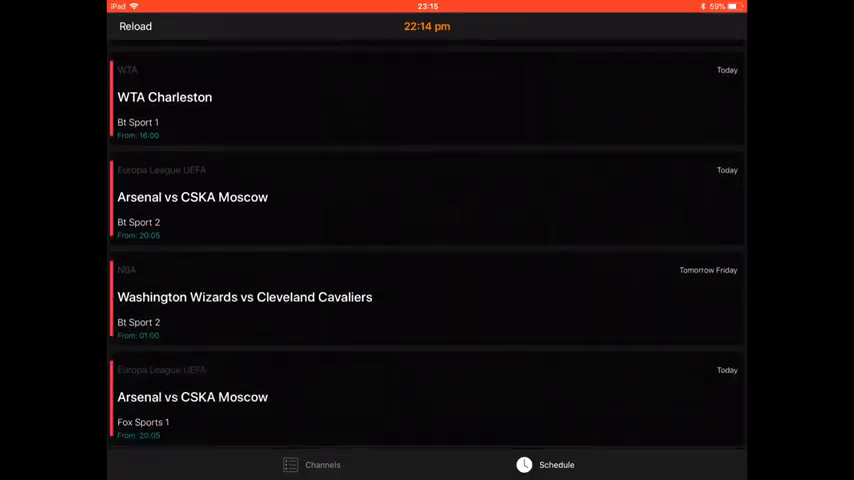